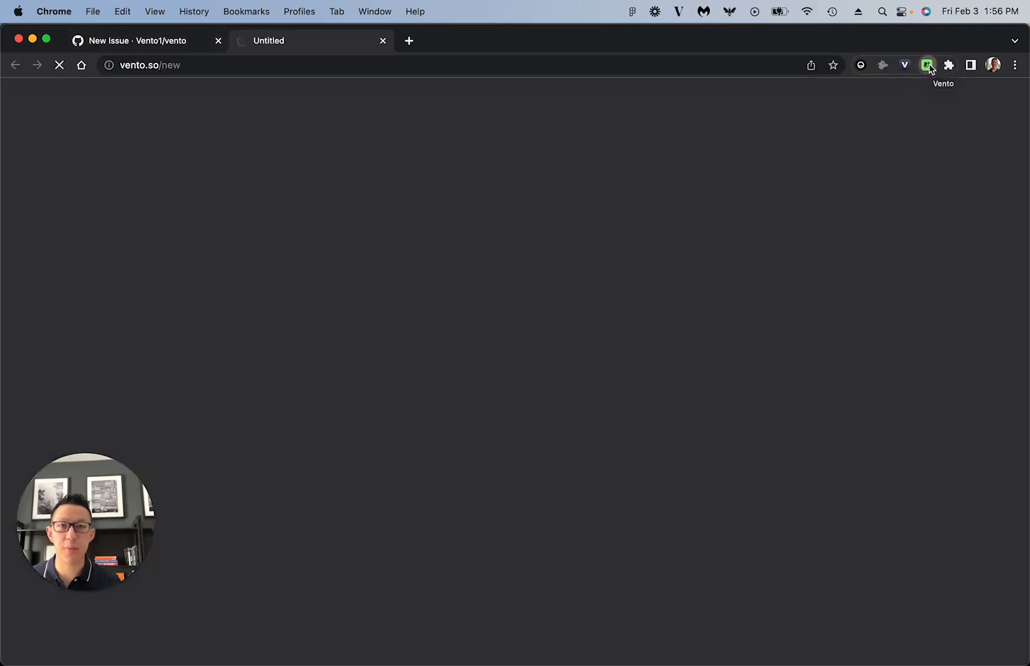
Begin a new Vento recording using the MacBook Pro microphone.
{"action": "left_click", "coordinate": [926, 66]}
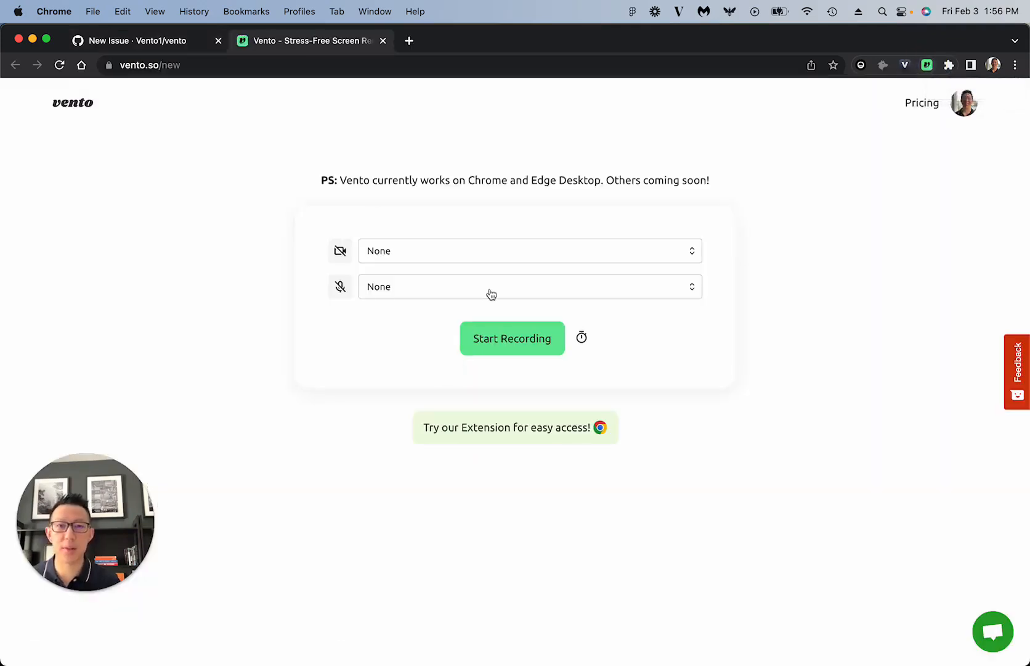
{"action": "left_click", "coordinate": [512, 339]}
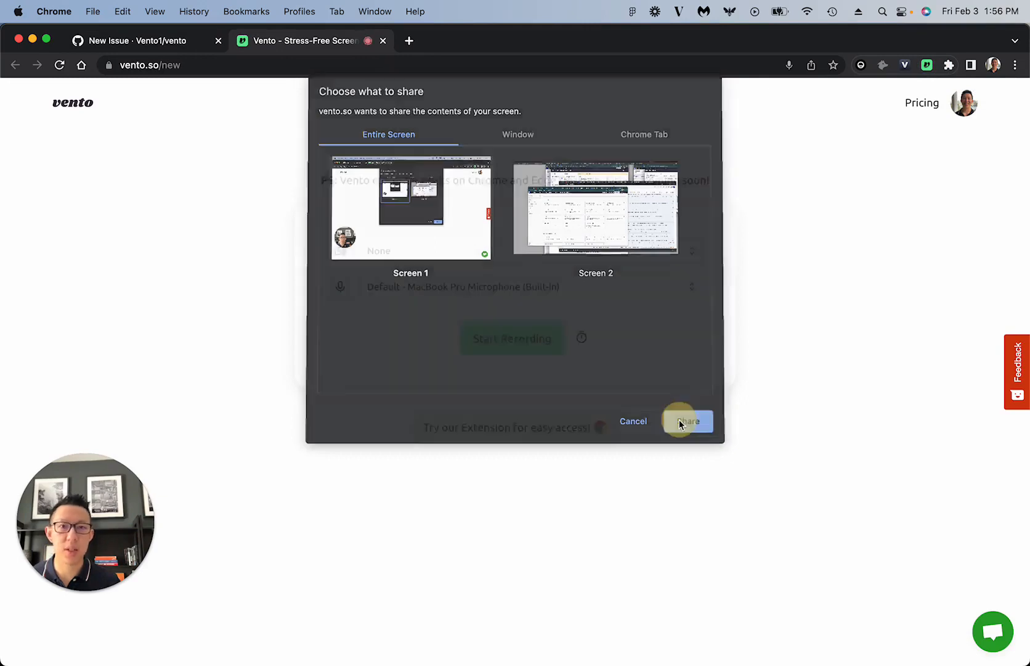
Share Screen 1, skip the countdown, and bring the GitHub New Issue page forward.
{"action": "left_click", "coordinate": [688, 421]}
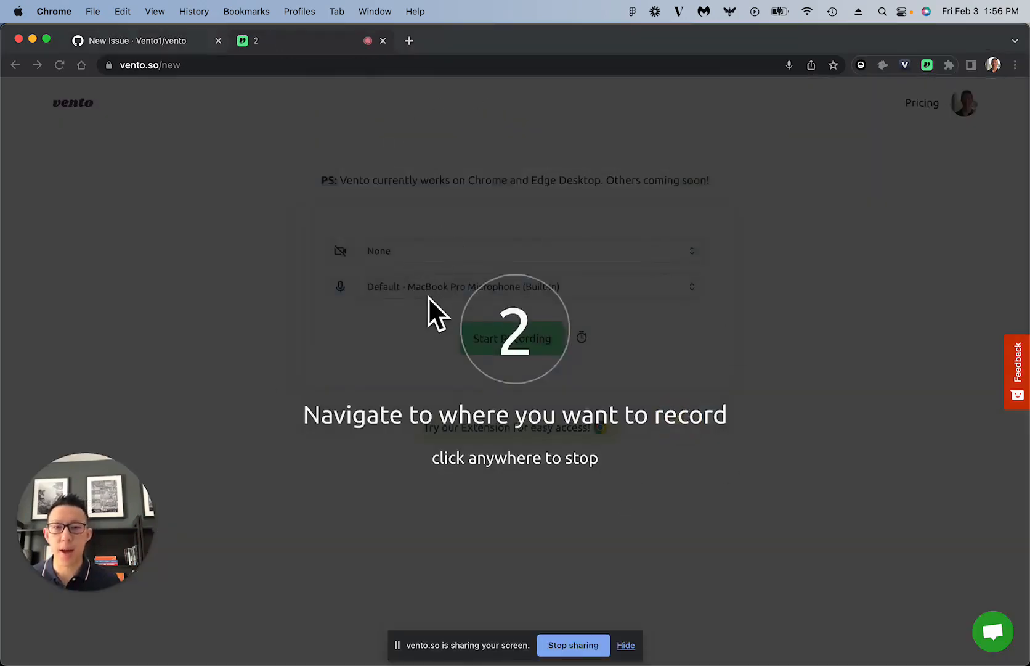
{"action": "left_click", "coordinate": [514, 337]}
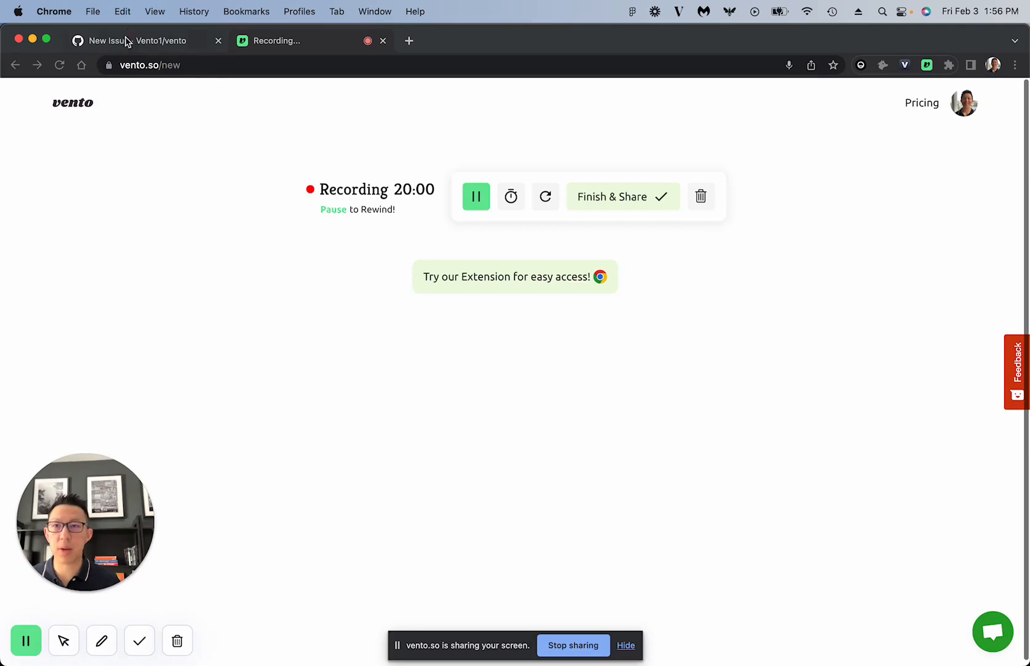
{"action": "left_click", "coordinate": [144, 40]}
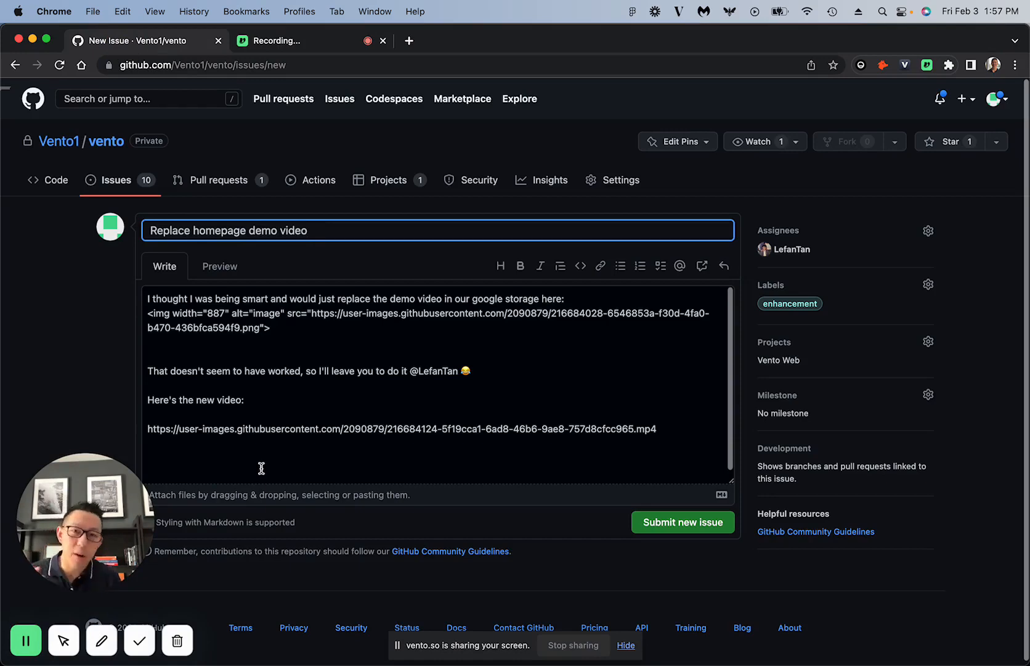
{"action": "mouse_move", "coordinate": [159, 554]}
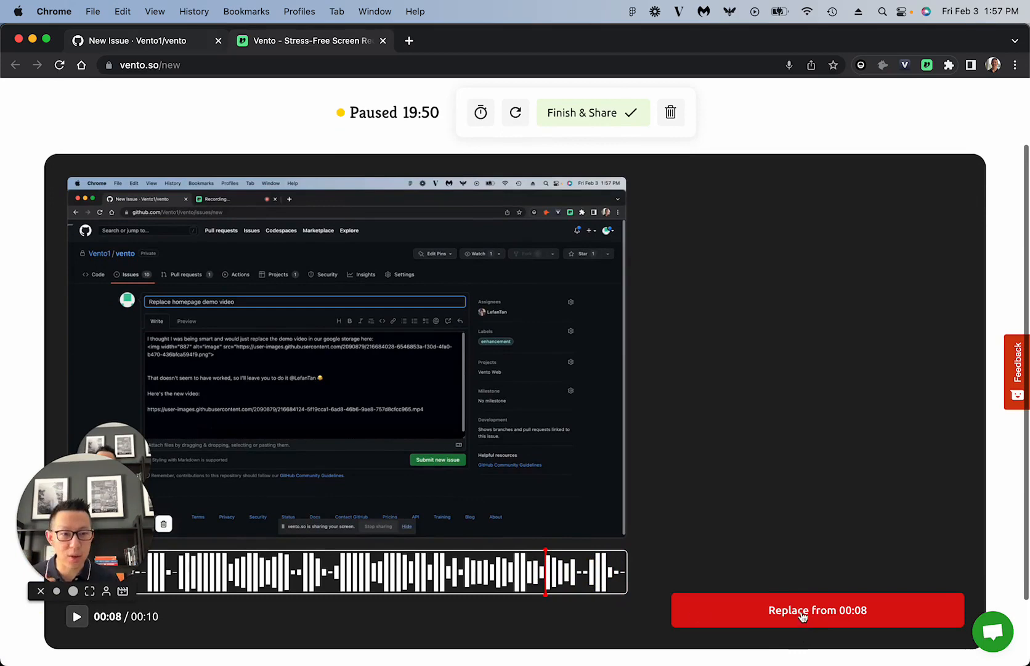
Replace footage from 00:08 and re-share the entire screen to resume recording.
{"action": "left_click", "coordinate": [817, 610]}
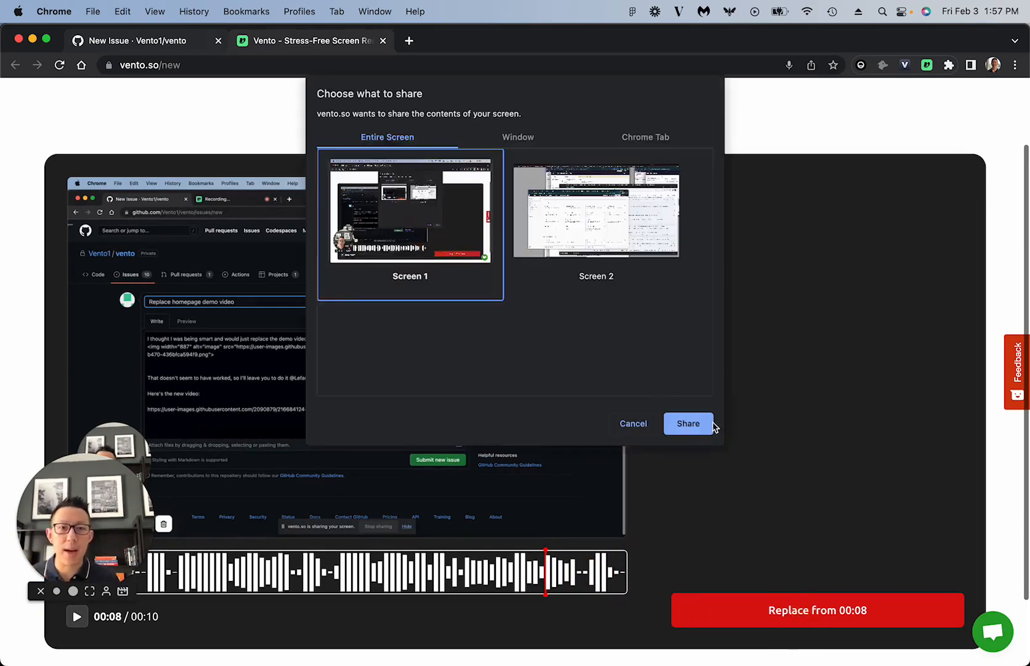
{"action": "left_click", "coordinate": [688, 423]}
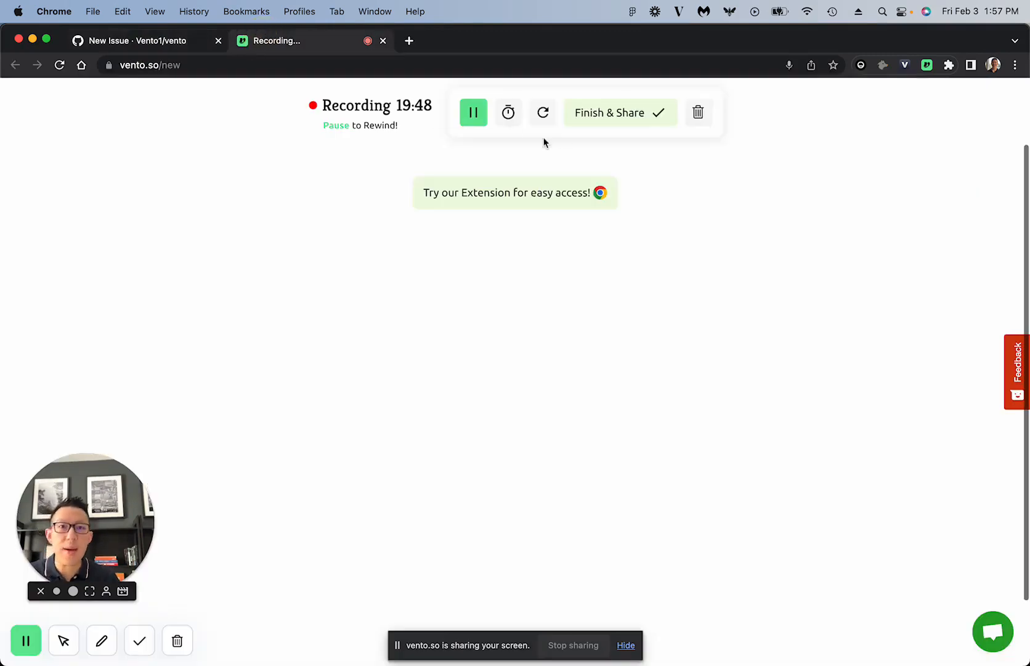
{"action": "mouse_move", "coordinate": [473, 112]}
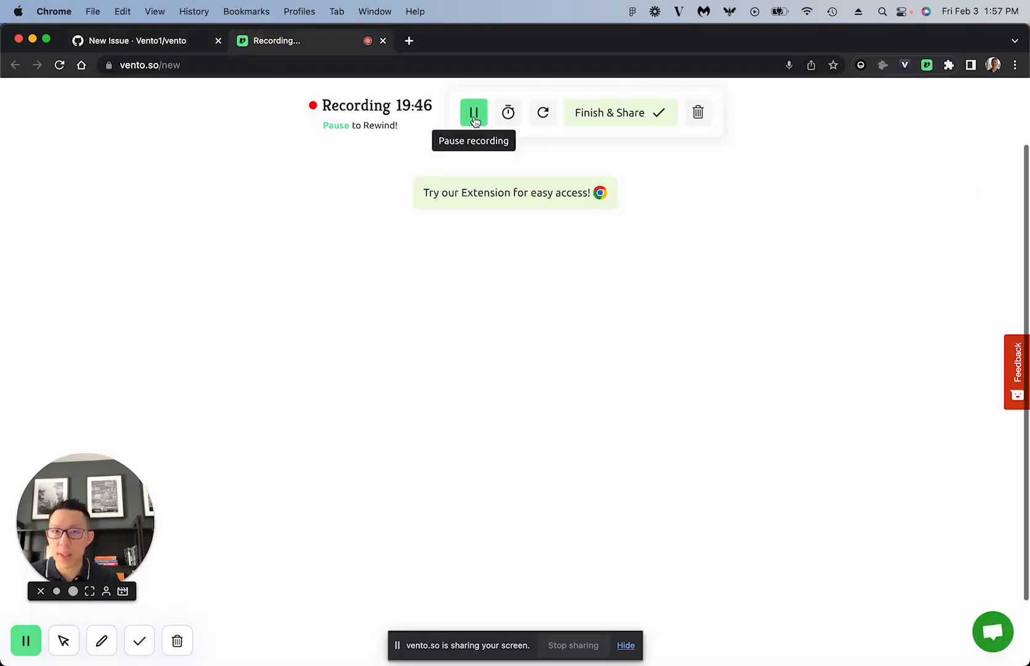
Pause the re-recorded take at 19:45 remaining.
{"action": "left_click", "coordinate": [473, 112]}
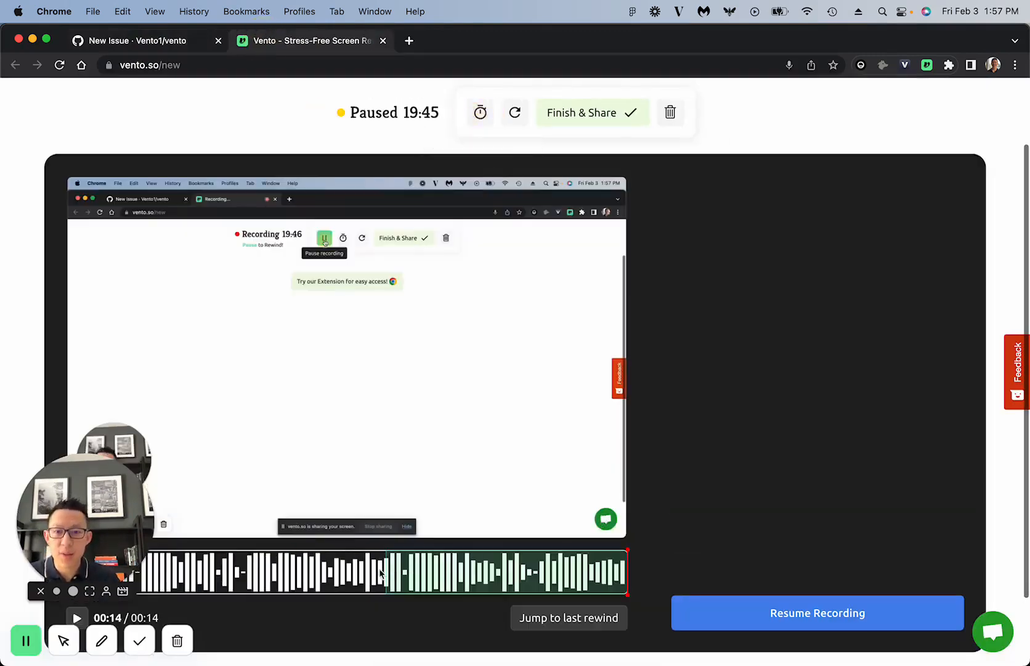